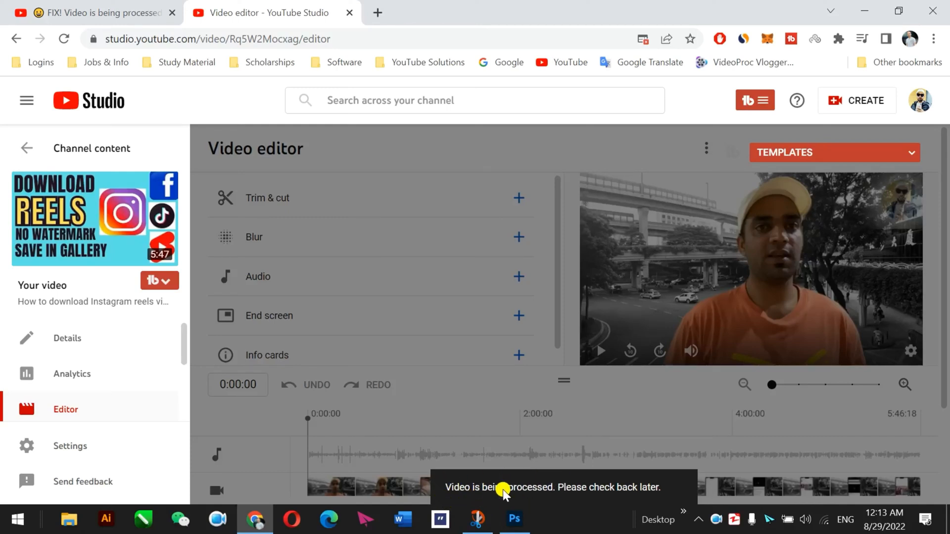
mouse_move(568, 485)
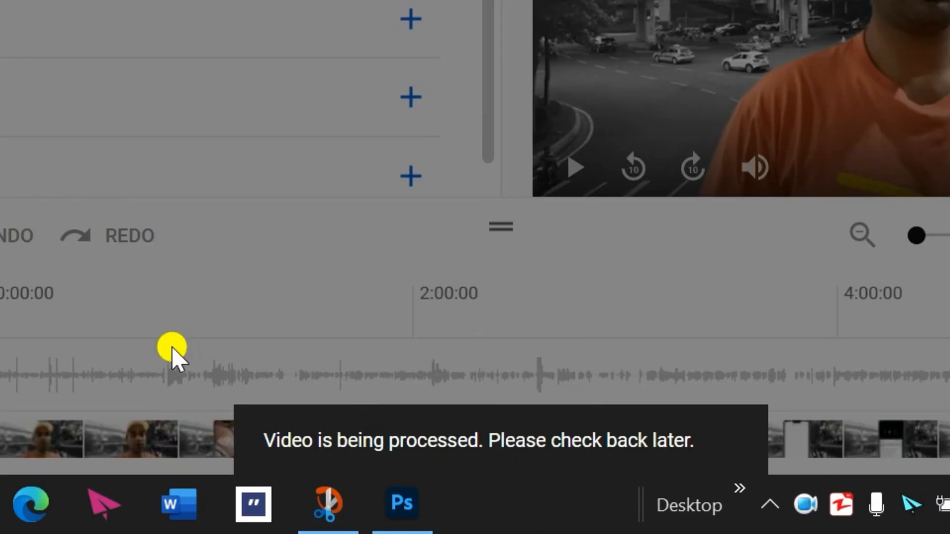
mouse_move(298, 467)
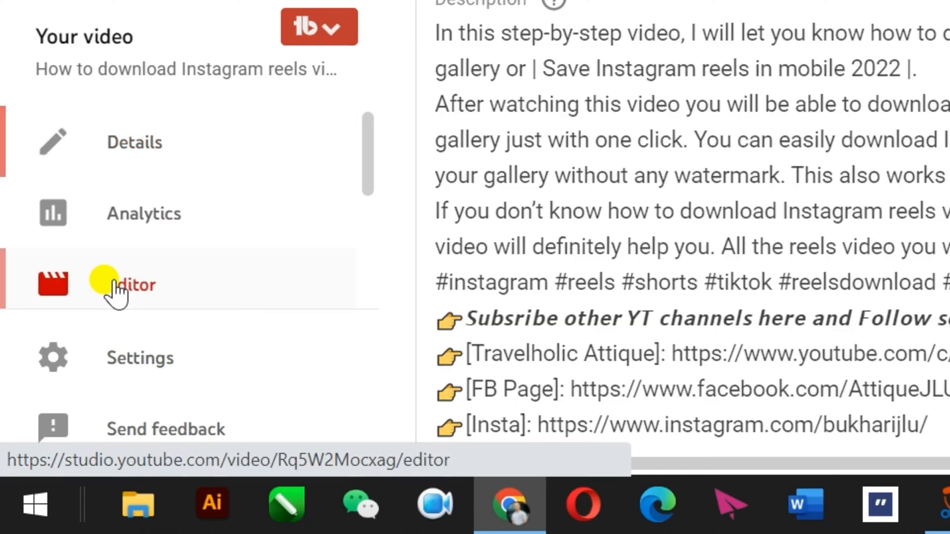
Reopen the video's editor in a new tab from the Details page sidebar.
left_click(131, 285)
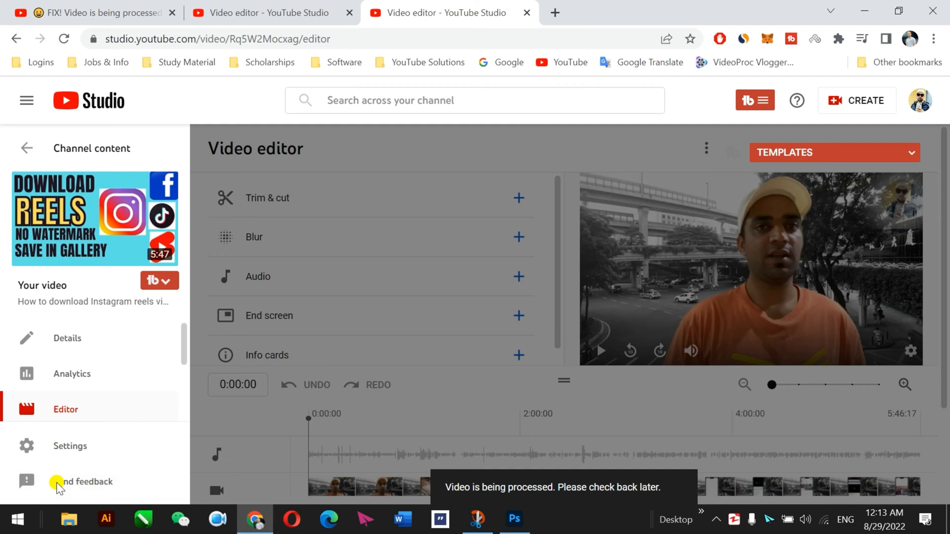
Open Send feedback, zoom the page to 90%, and activate the screenshot highlight tool.
left_click(79, 482)
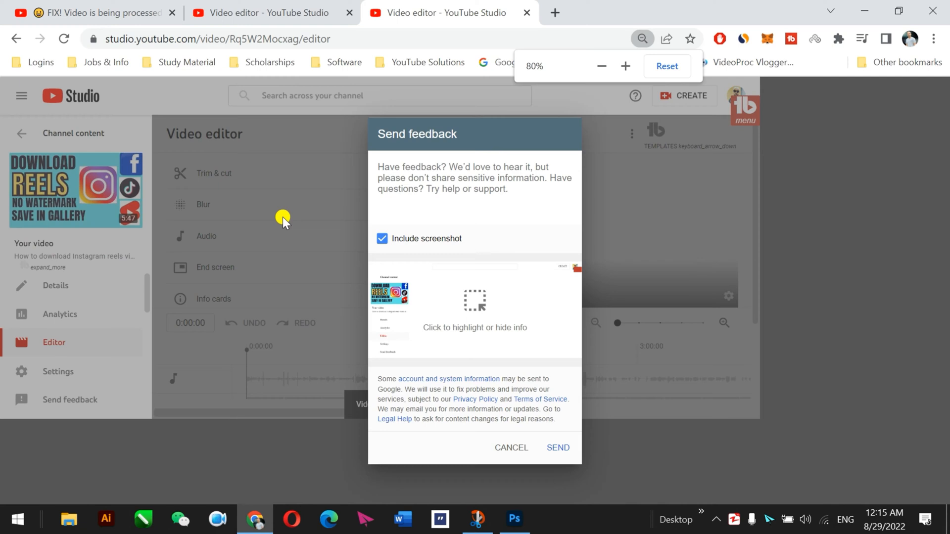
left_click(625, 66)
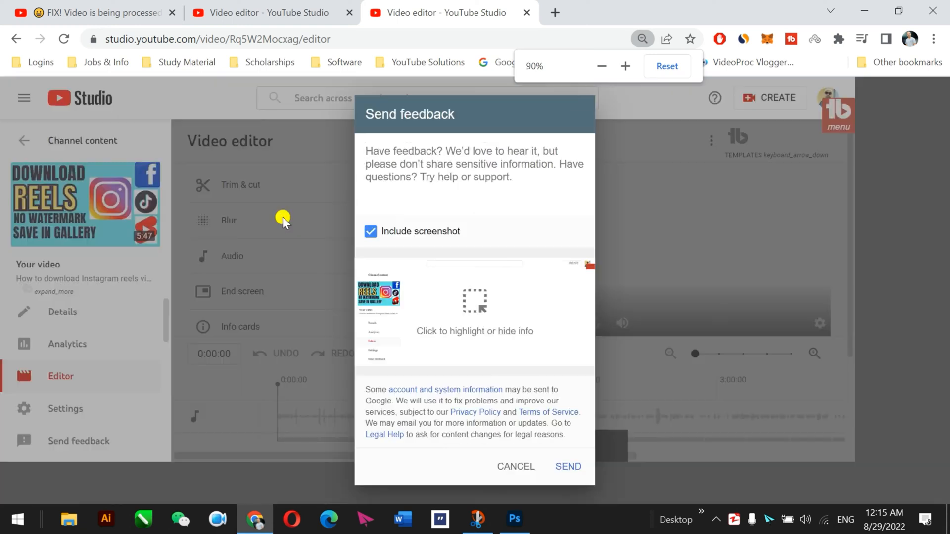
left_click(475, 301)
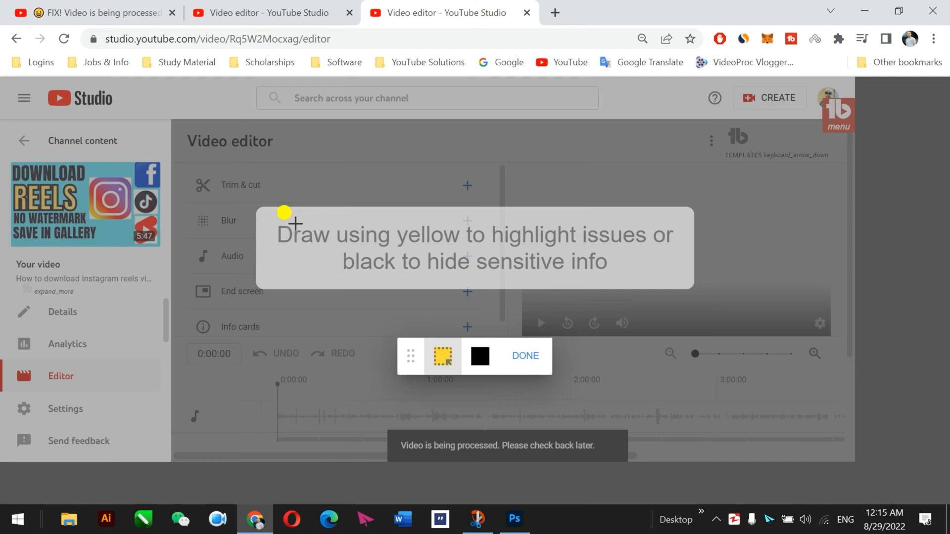
mouse_move(527, 230)
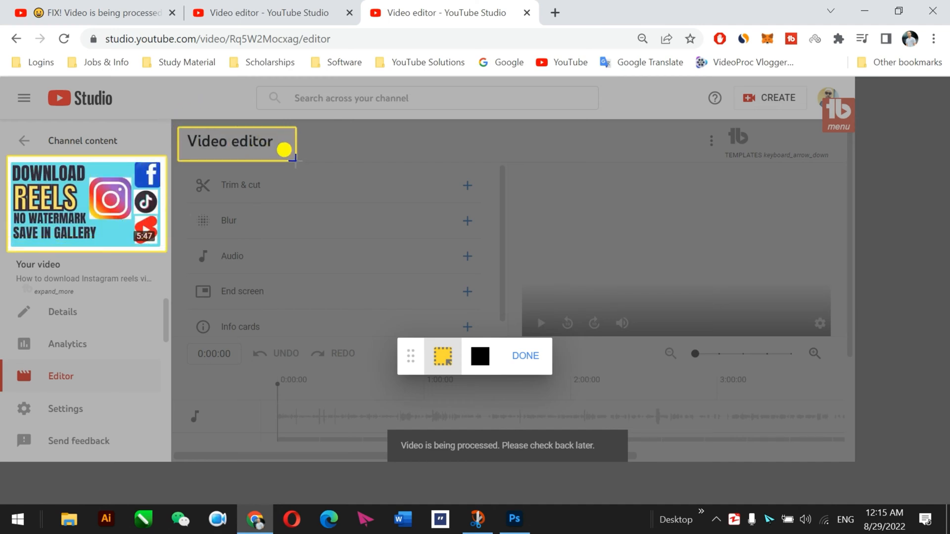
mouse_move(363, 416)
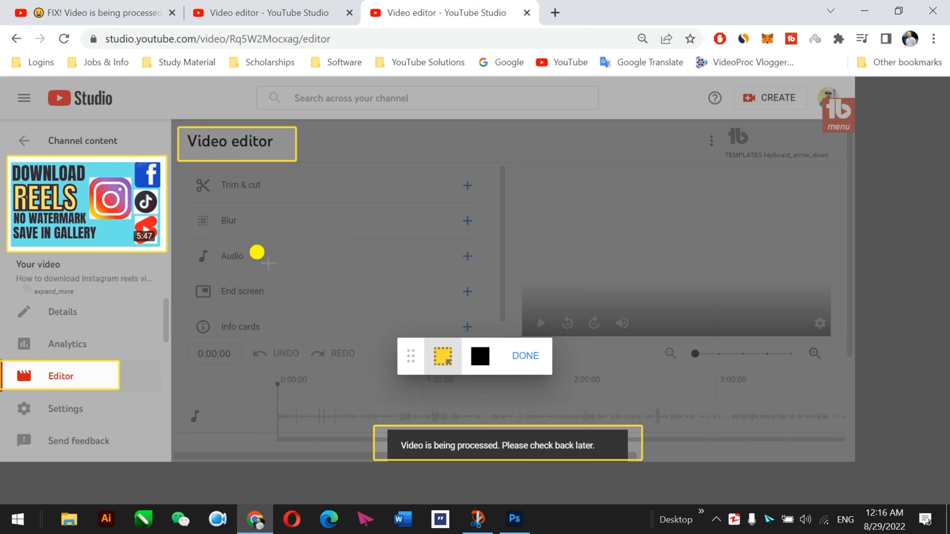
mouse_move(72, 441)
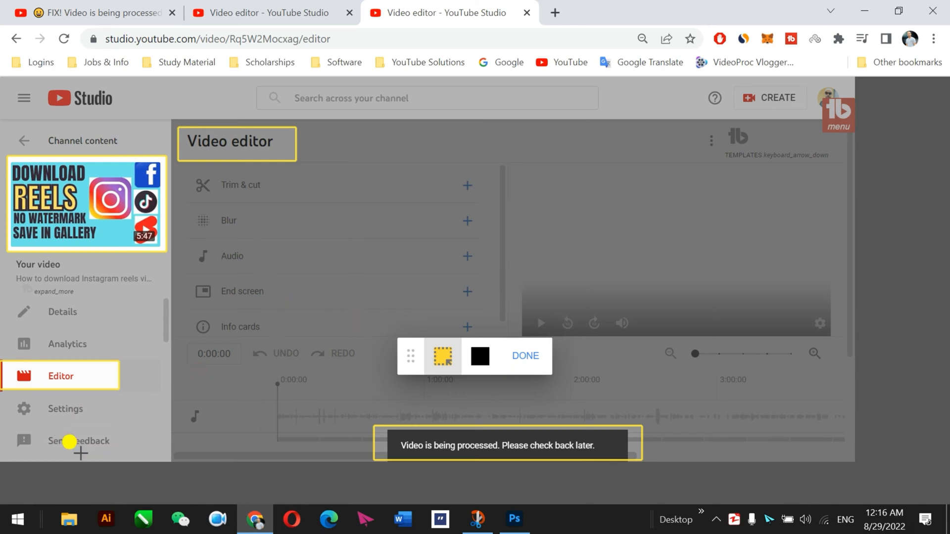
mouse_move(526, 359)
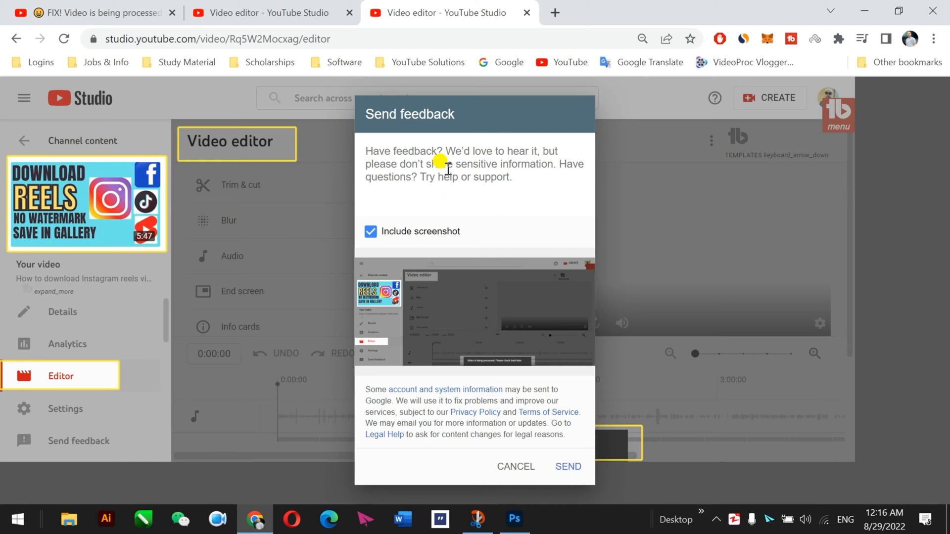
mouse_move(397, 151)
type("Moc")
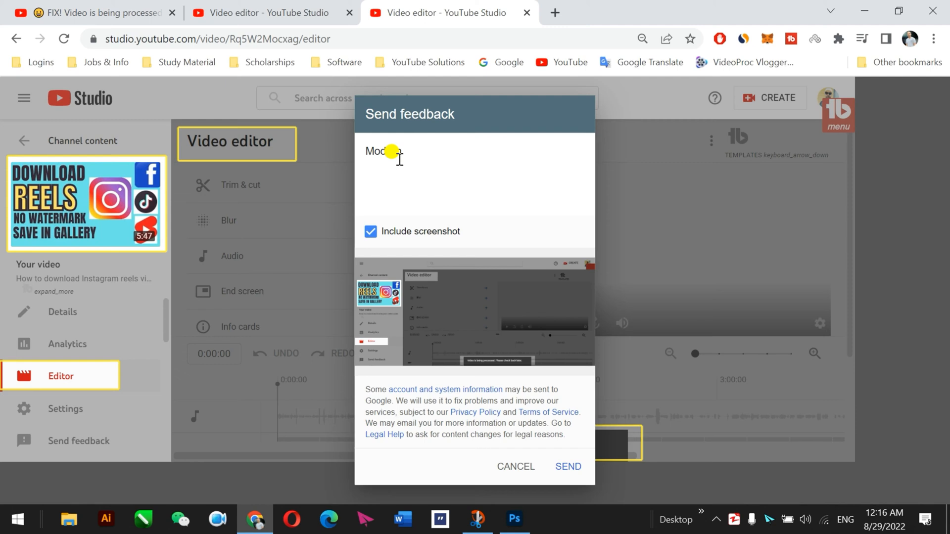
Send the feedback 'Modern Editor sucks' with the highlighted screenshot.
type("Editor")
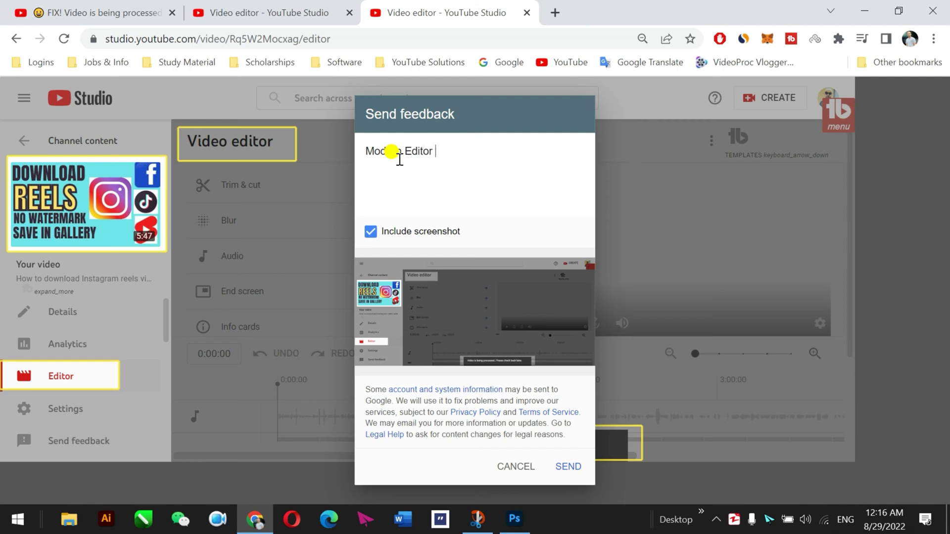
type("sucks")
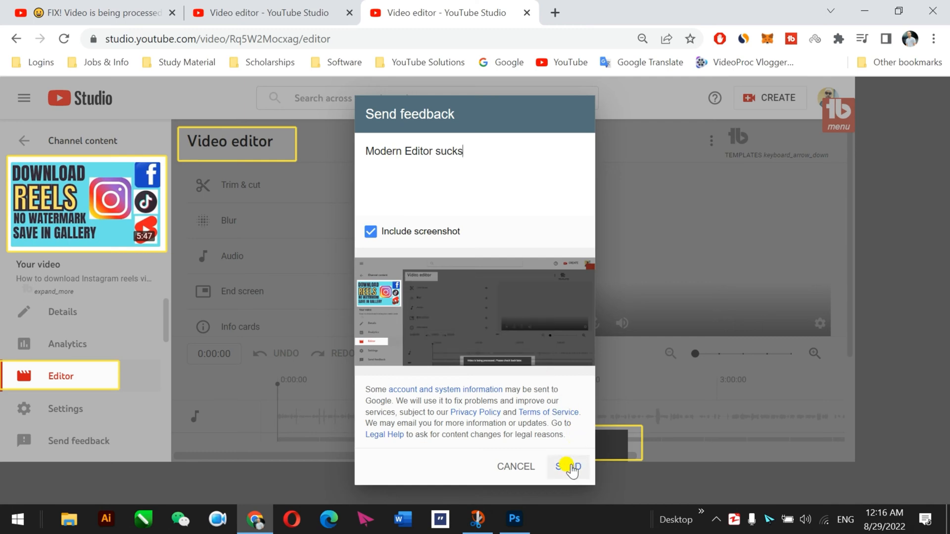
left_click(568, 467)
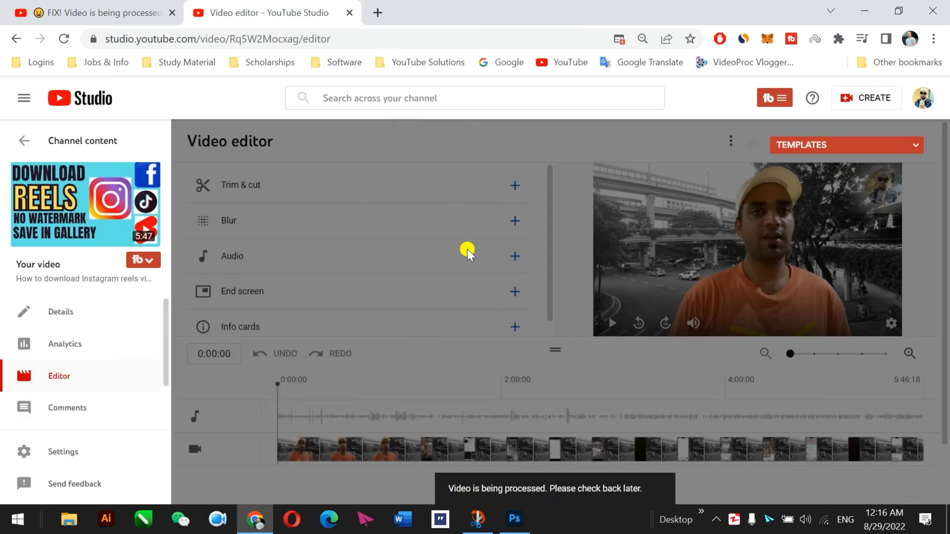
mouse_move(546, 317)
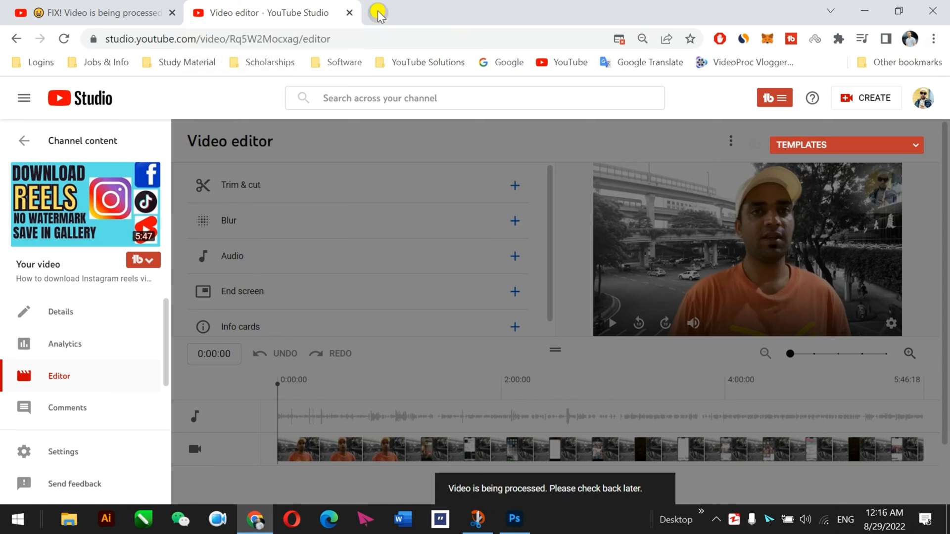
Open a new Chrome tab beside the YouTube Studio editor.
left_click(377, 13)
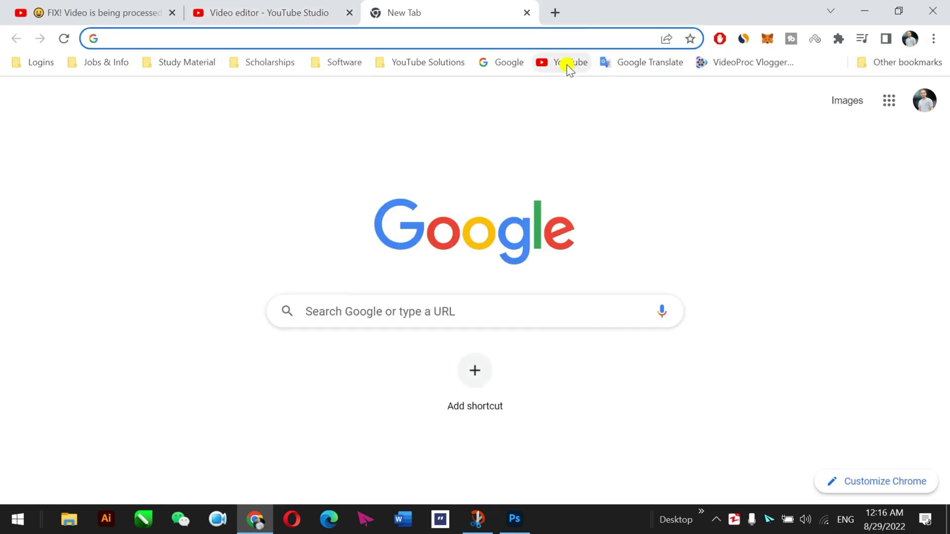
Load YouTube via the bookmark and choose Videos | Live Streams from the TubeBuddy menu.
left_click(568, 62)
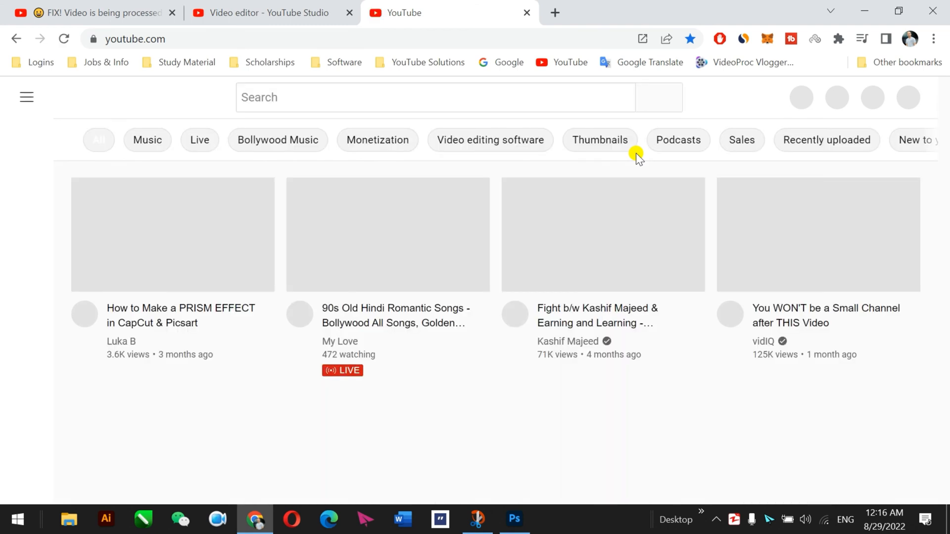
left_click(910, 96)
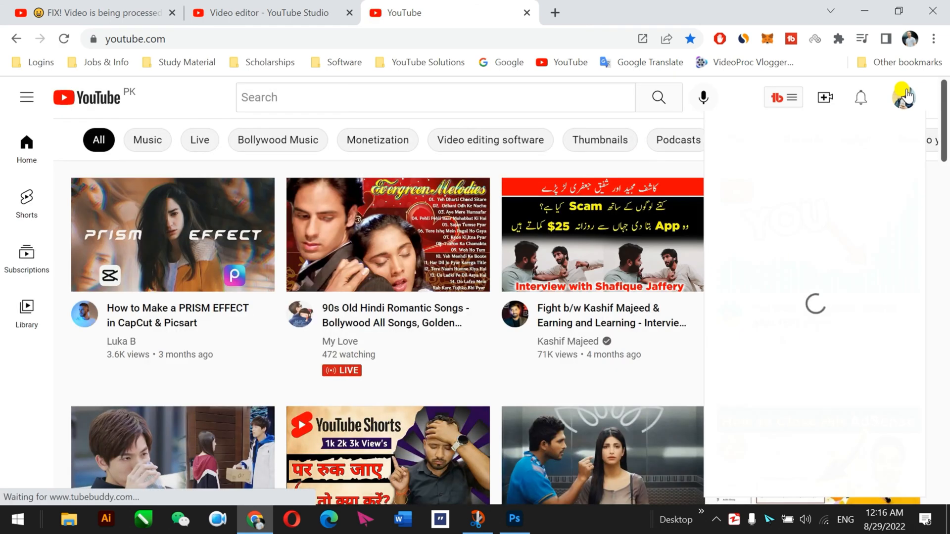
left_click(904, 97)
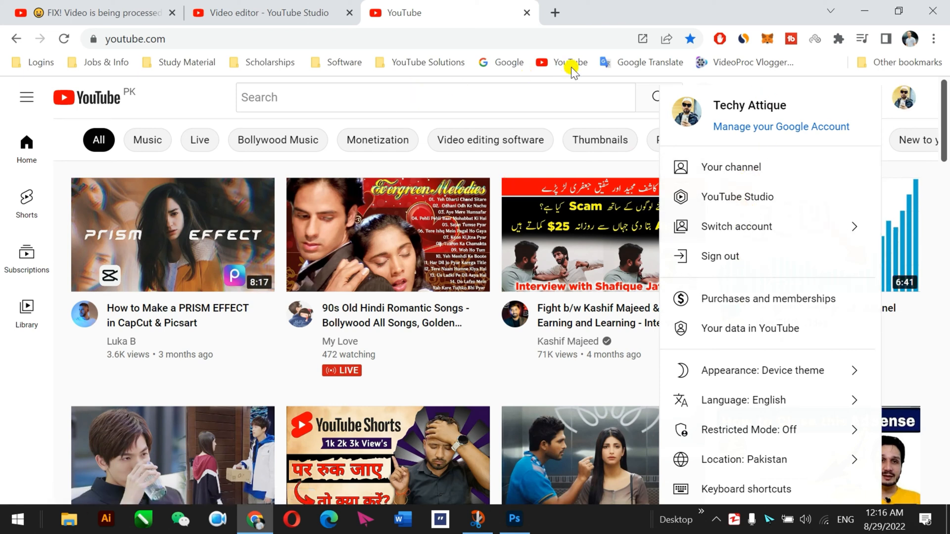
mouse_move(904, 92)
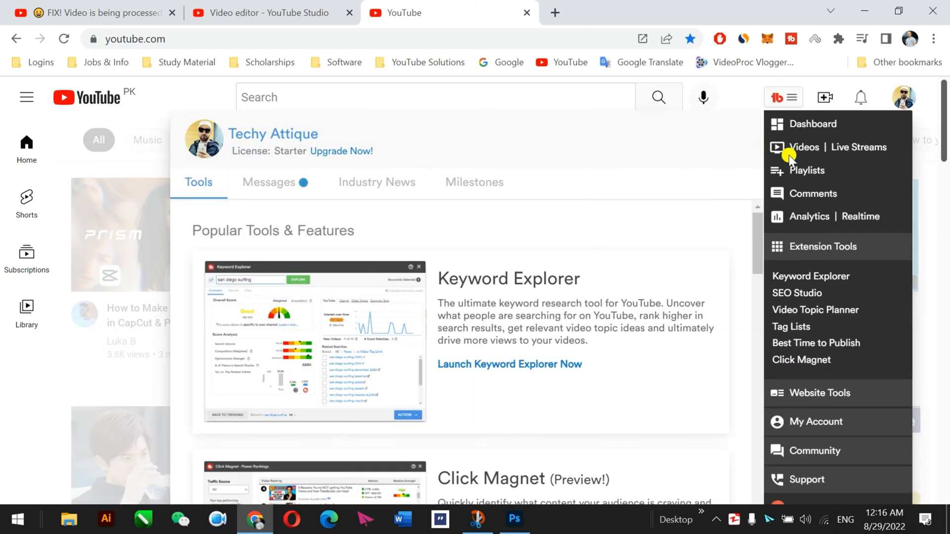
left_click(802, 147)
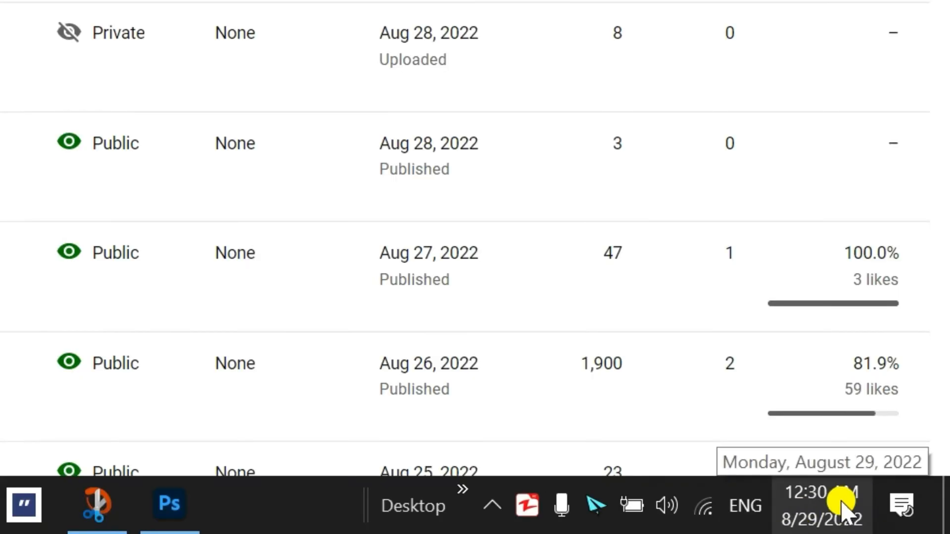
mouse_move(859, 500)
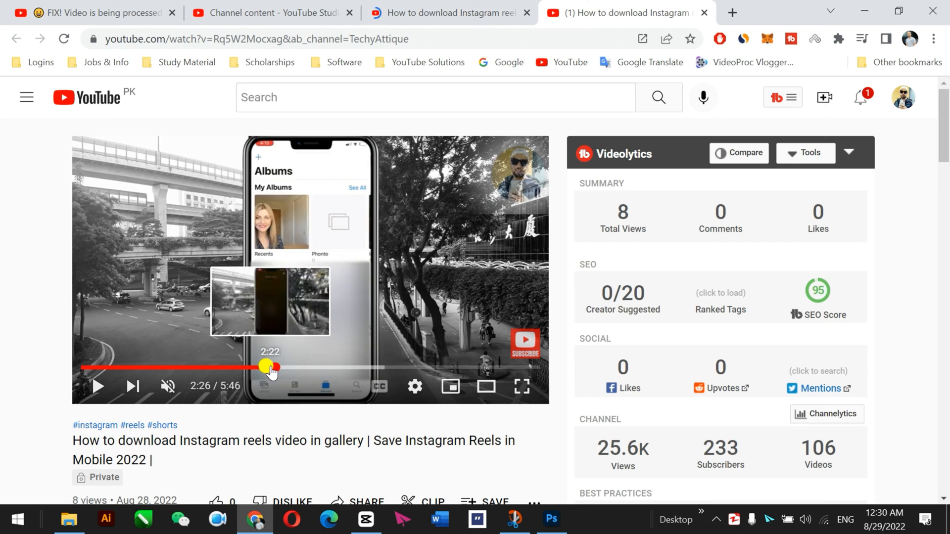
Seek partway into the processed video to check playback, then close its watch page.
left_click(94, 386)
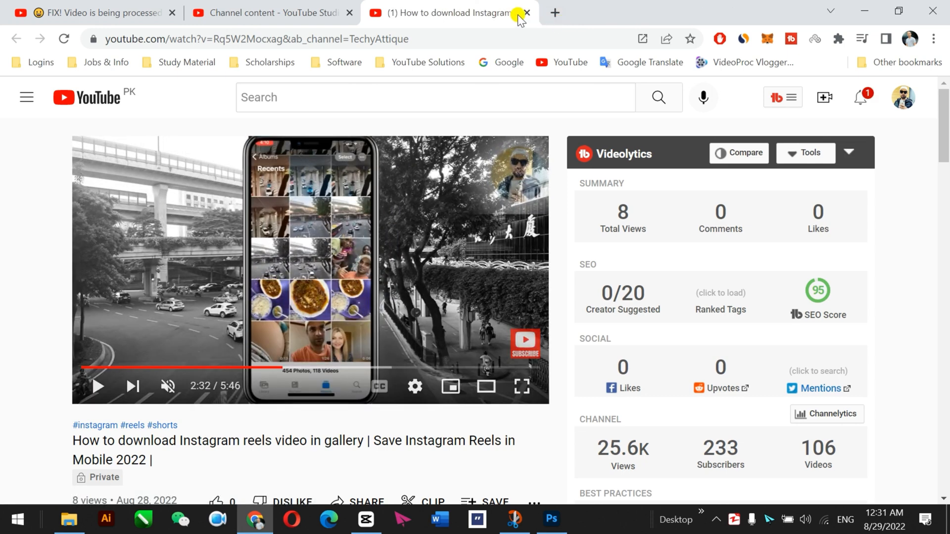
left_click(528, 14)
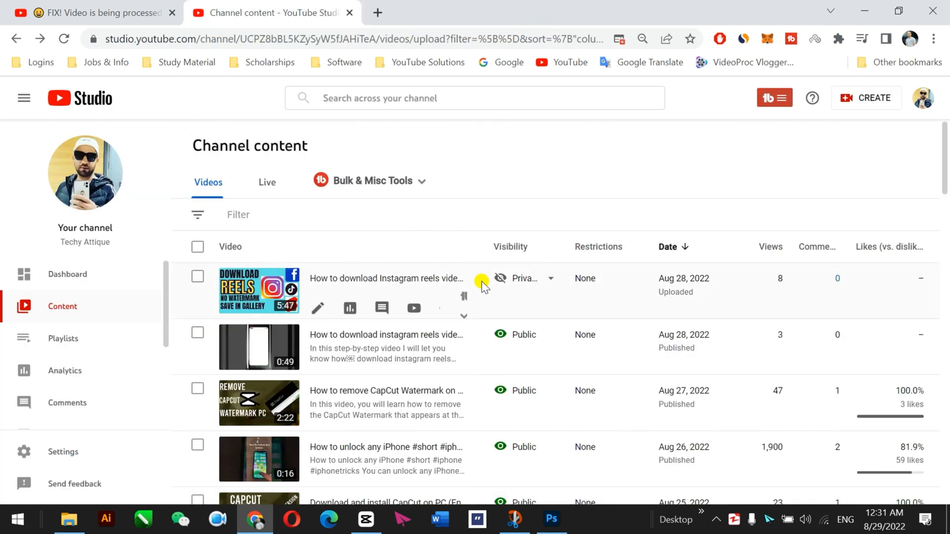
mouse_move(547, 285)
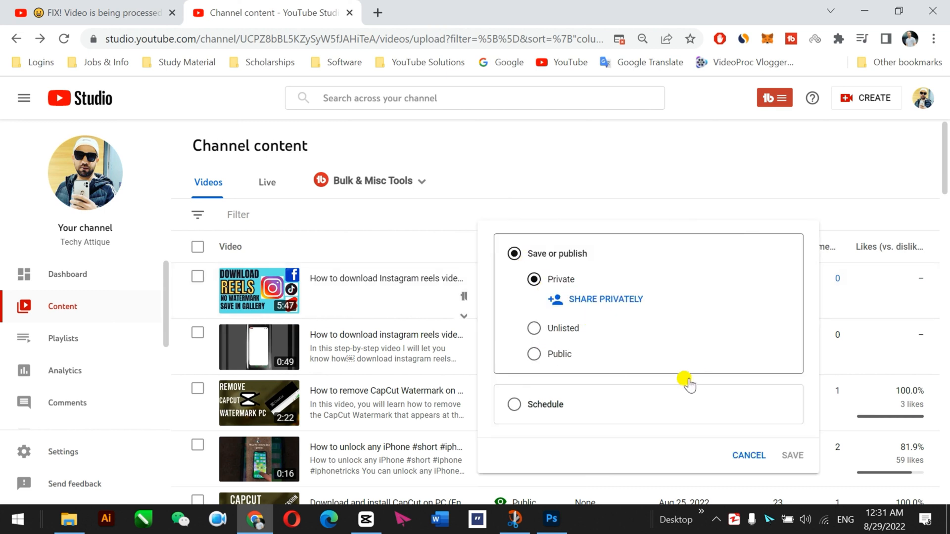
Choose Public in the Aug 28 reels video's visibility dropdown.
left_click(534, 354)
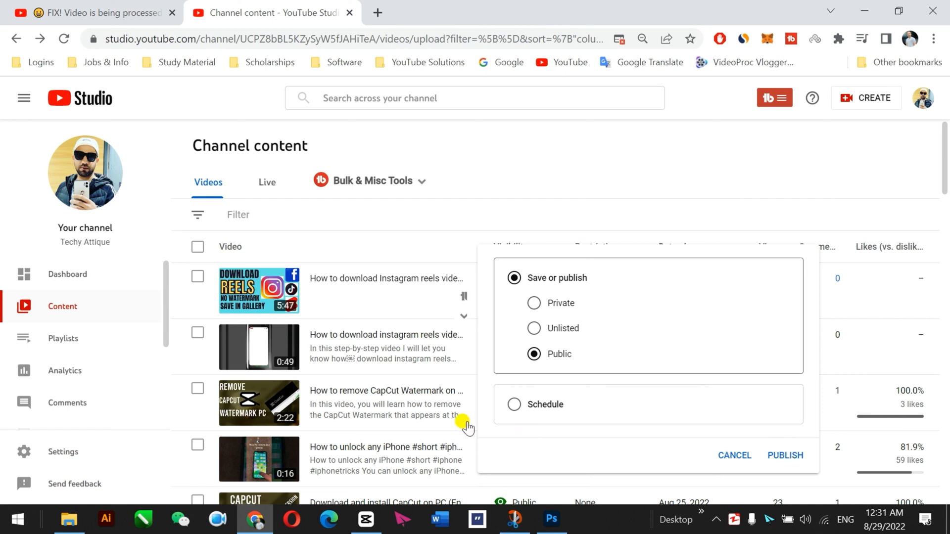
mouse_move(578, 267)
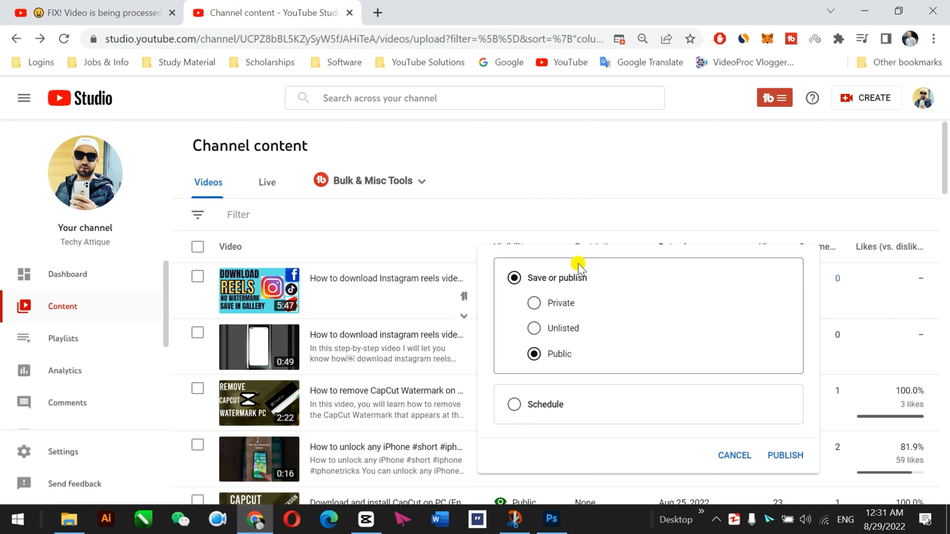